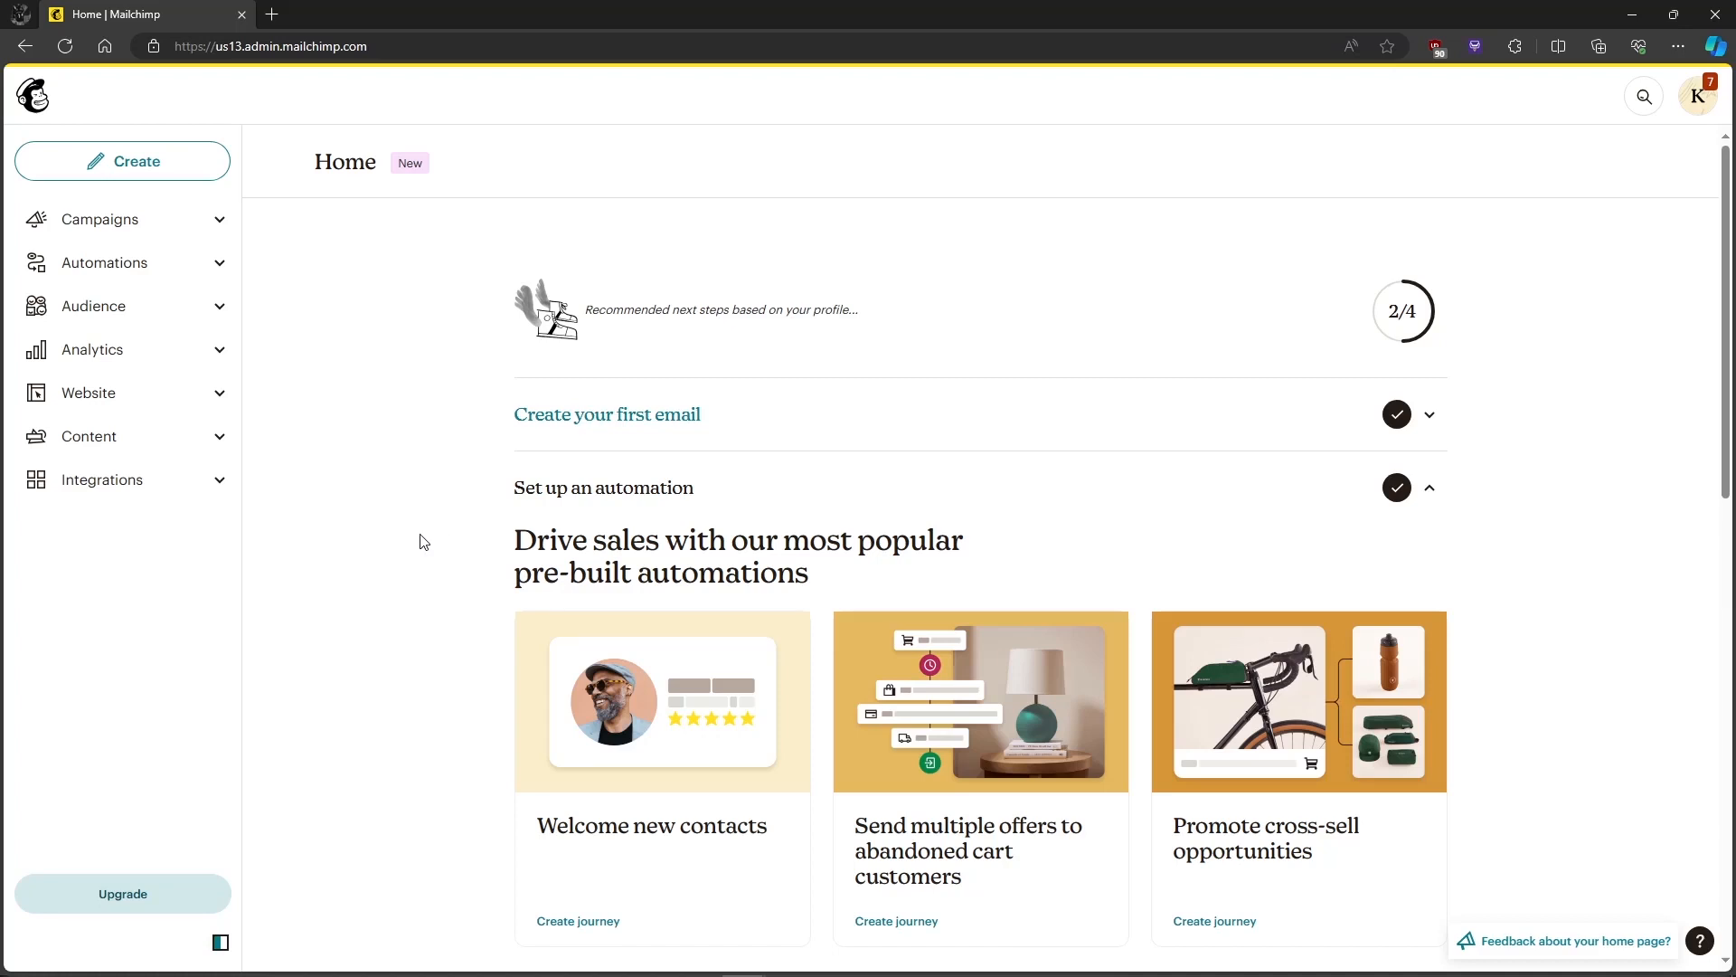
mouse_move(430, 528)
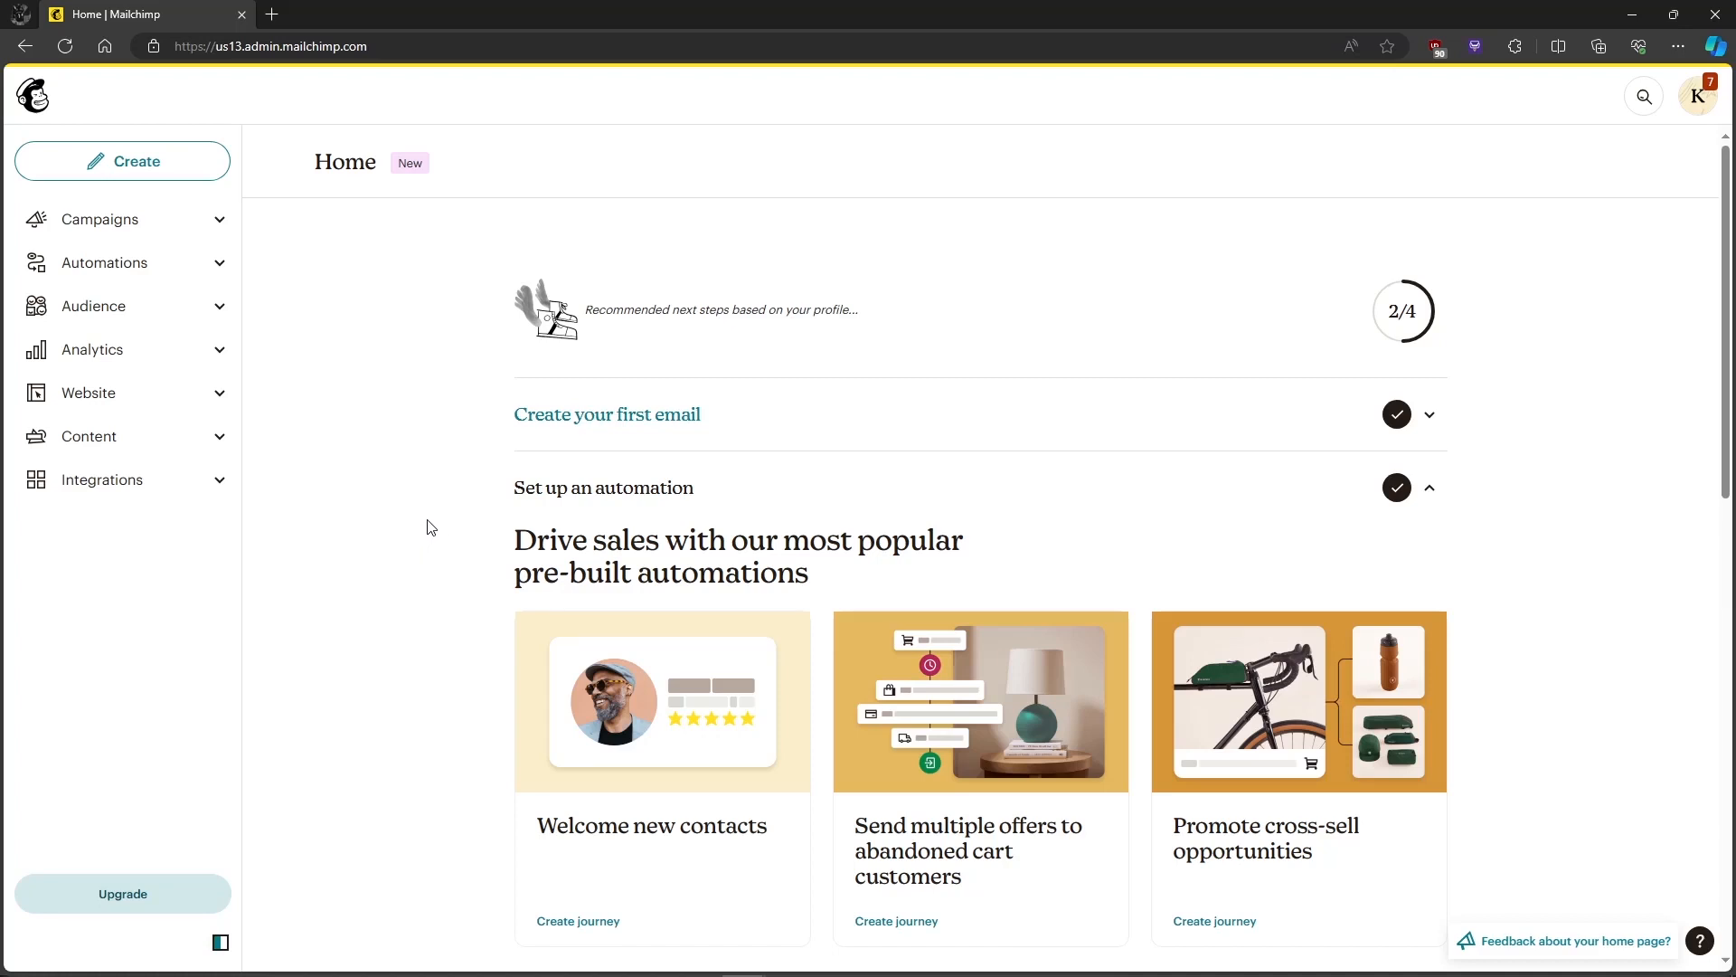
mouse_move(159, 181)
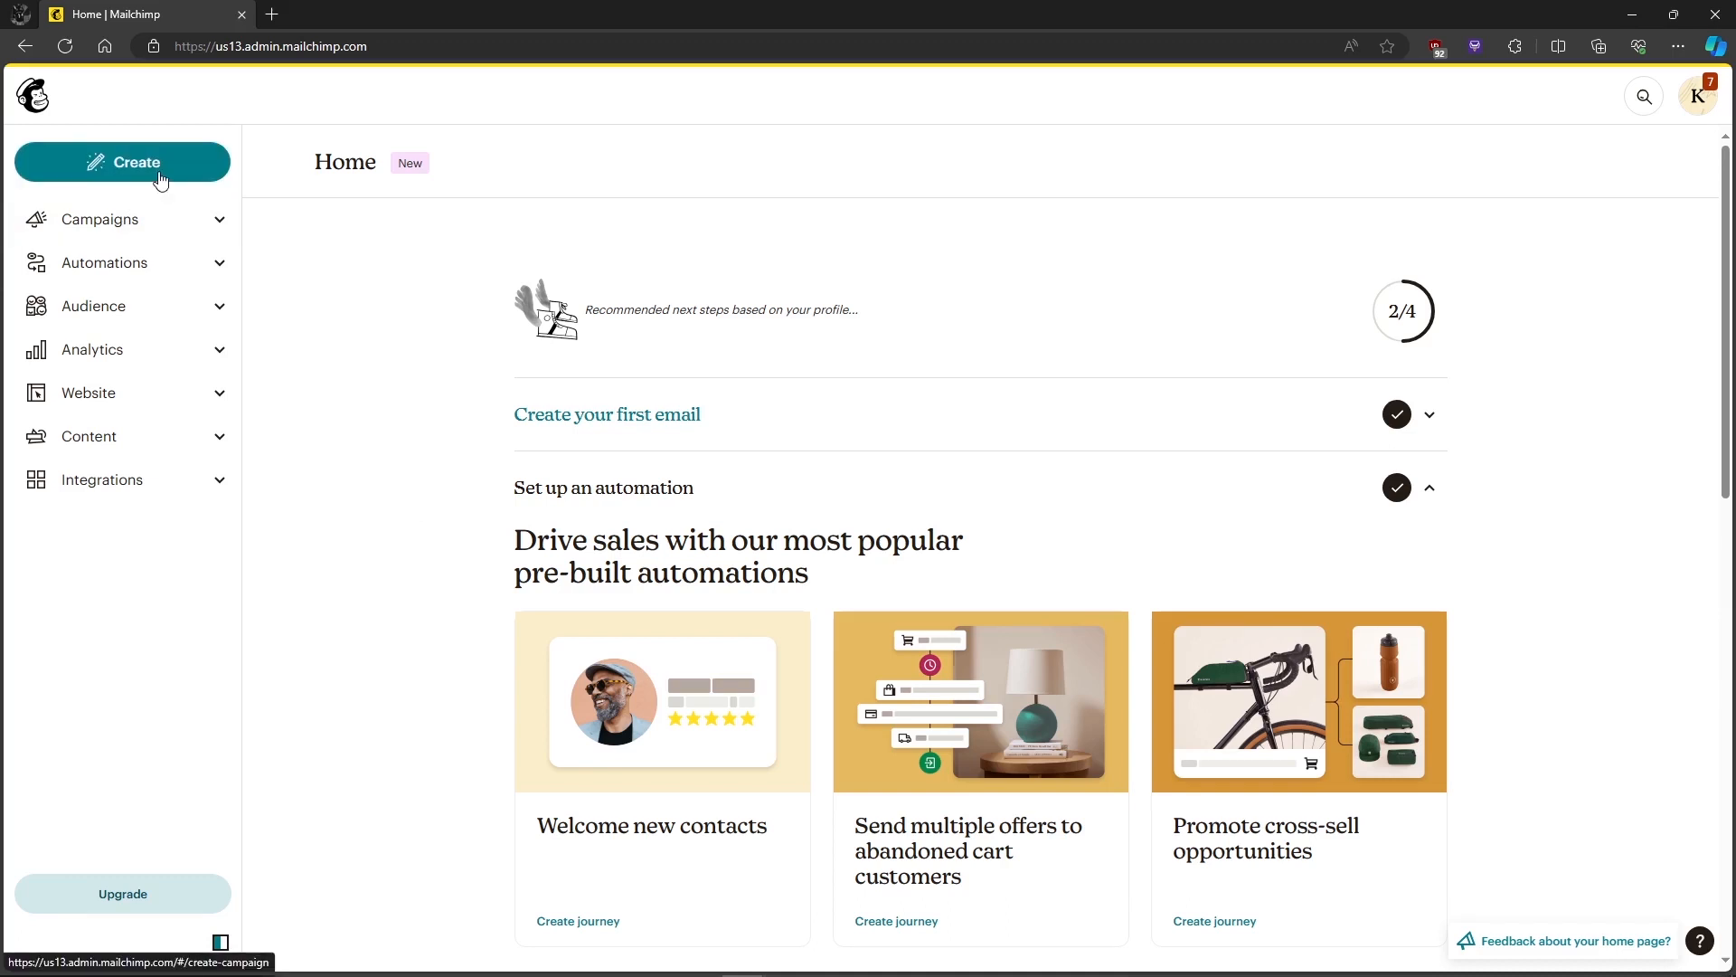
- Start creating something new and expand the Email category to list its types
left_click(123, 163)
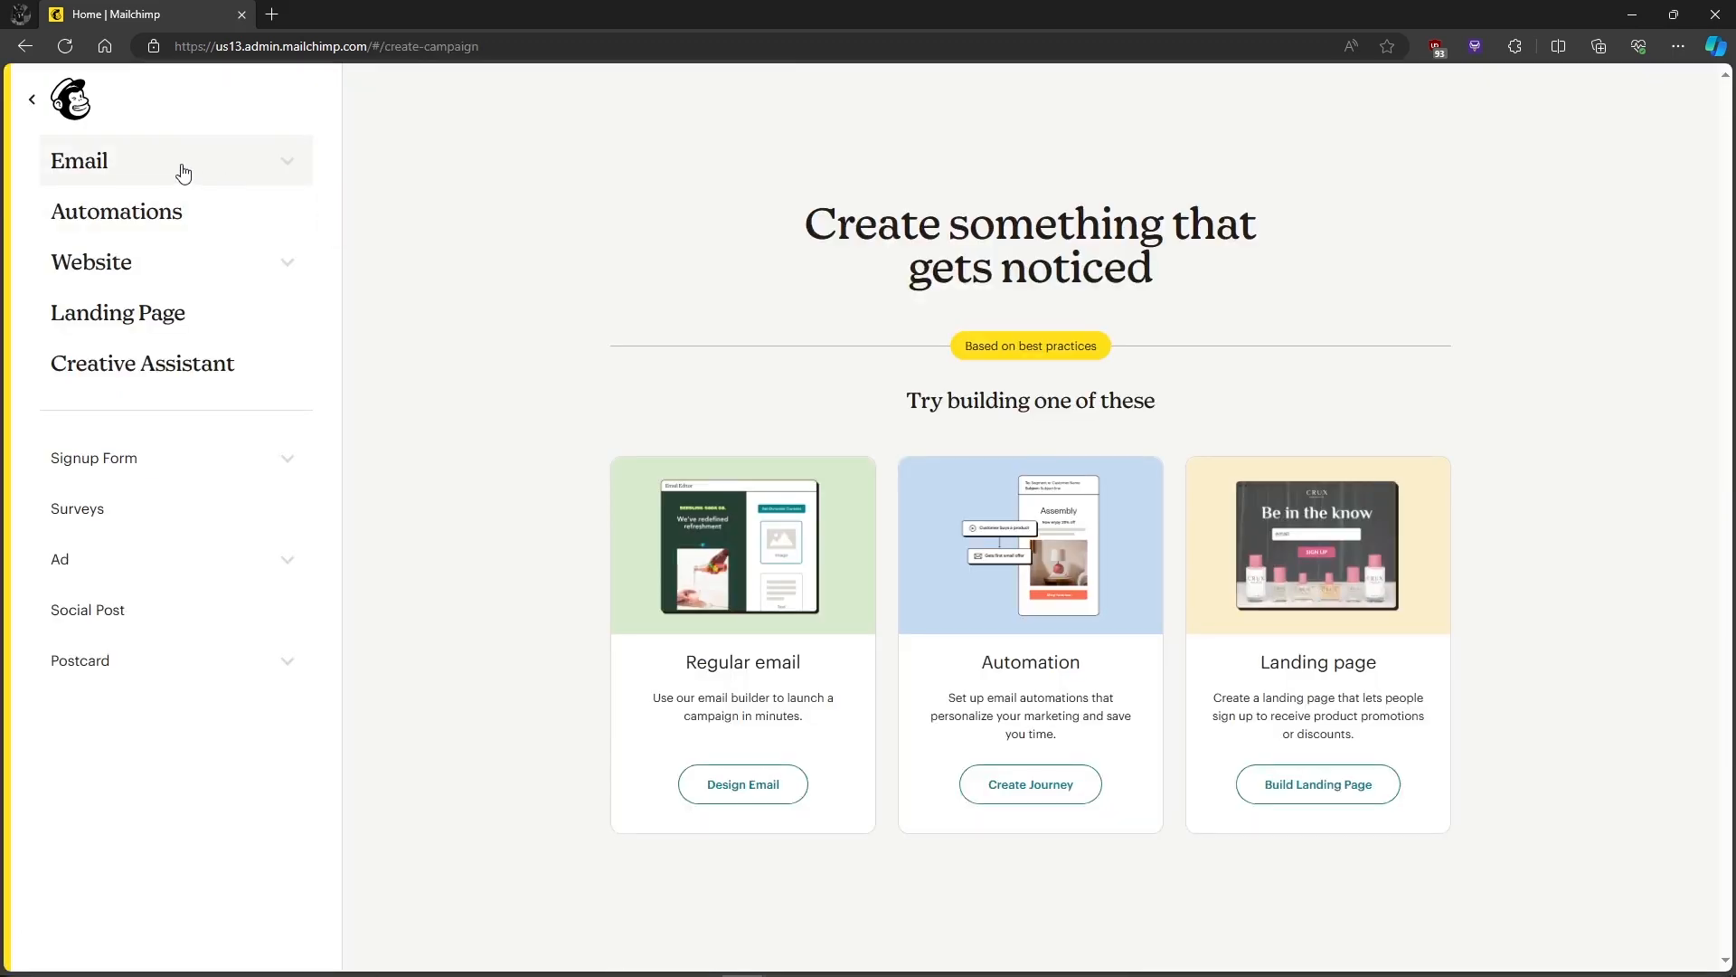
left_click(80, 159)
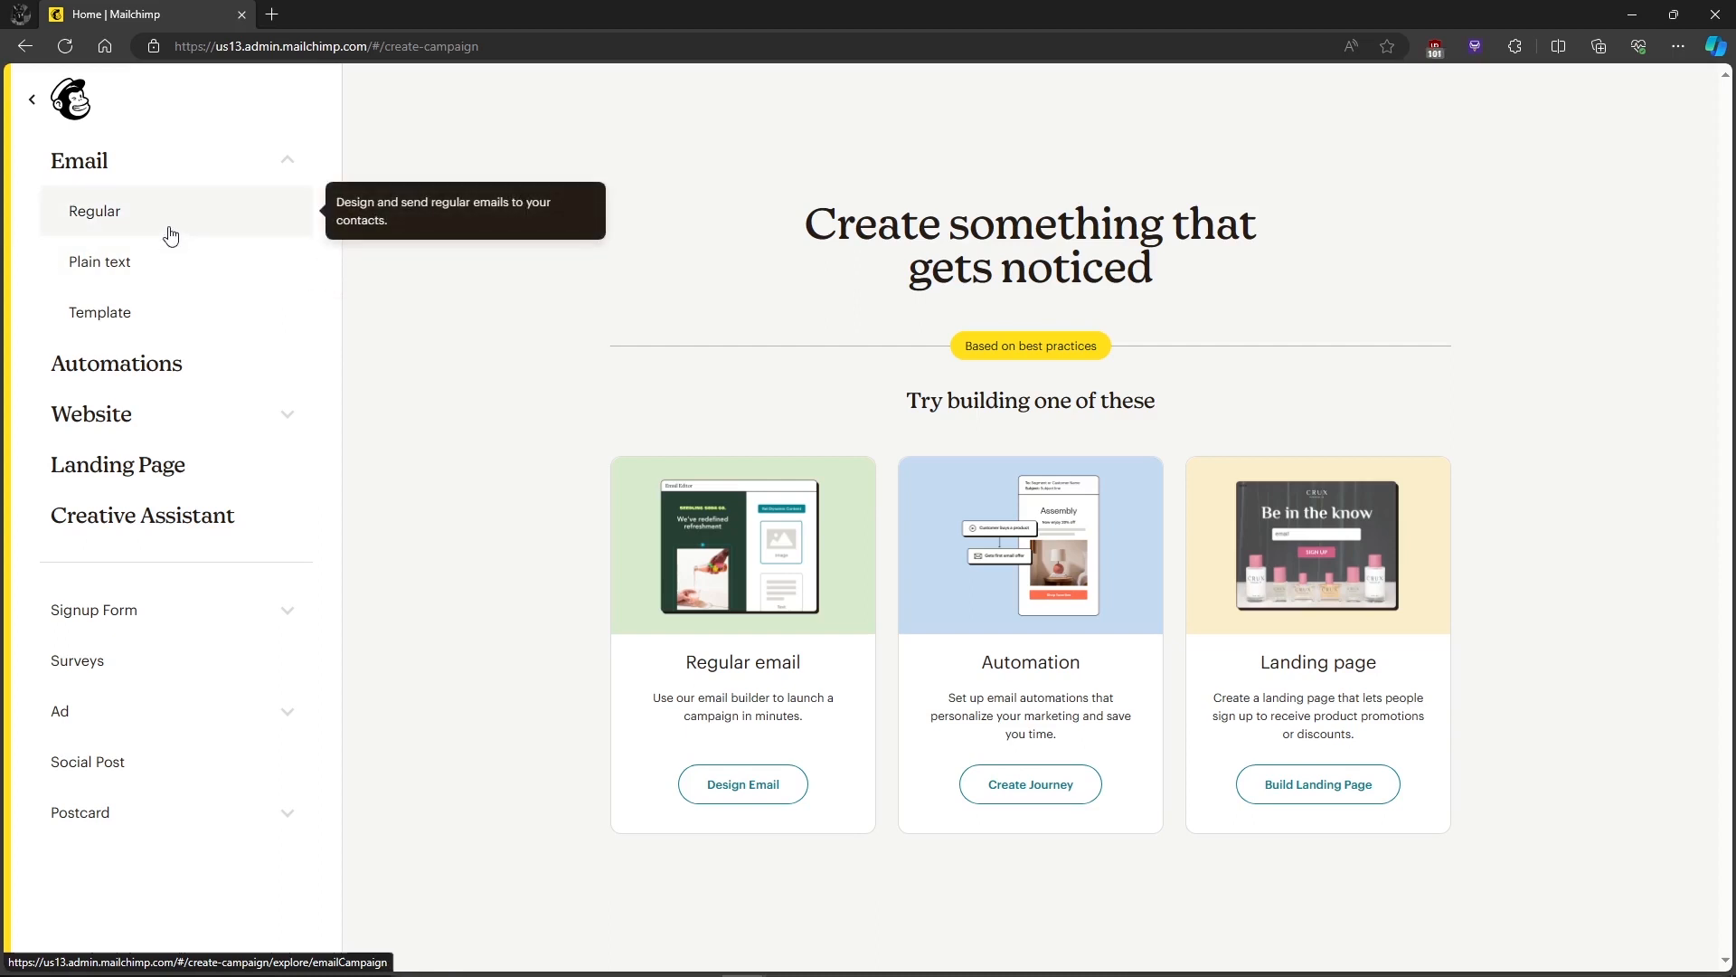
mouse_move(184, 309)
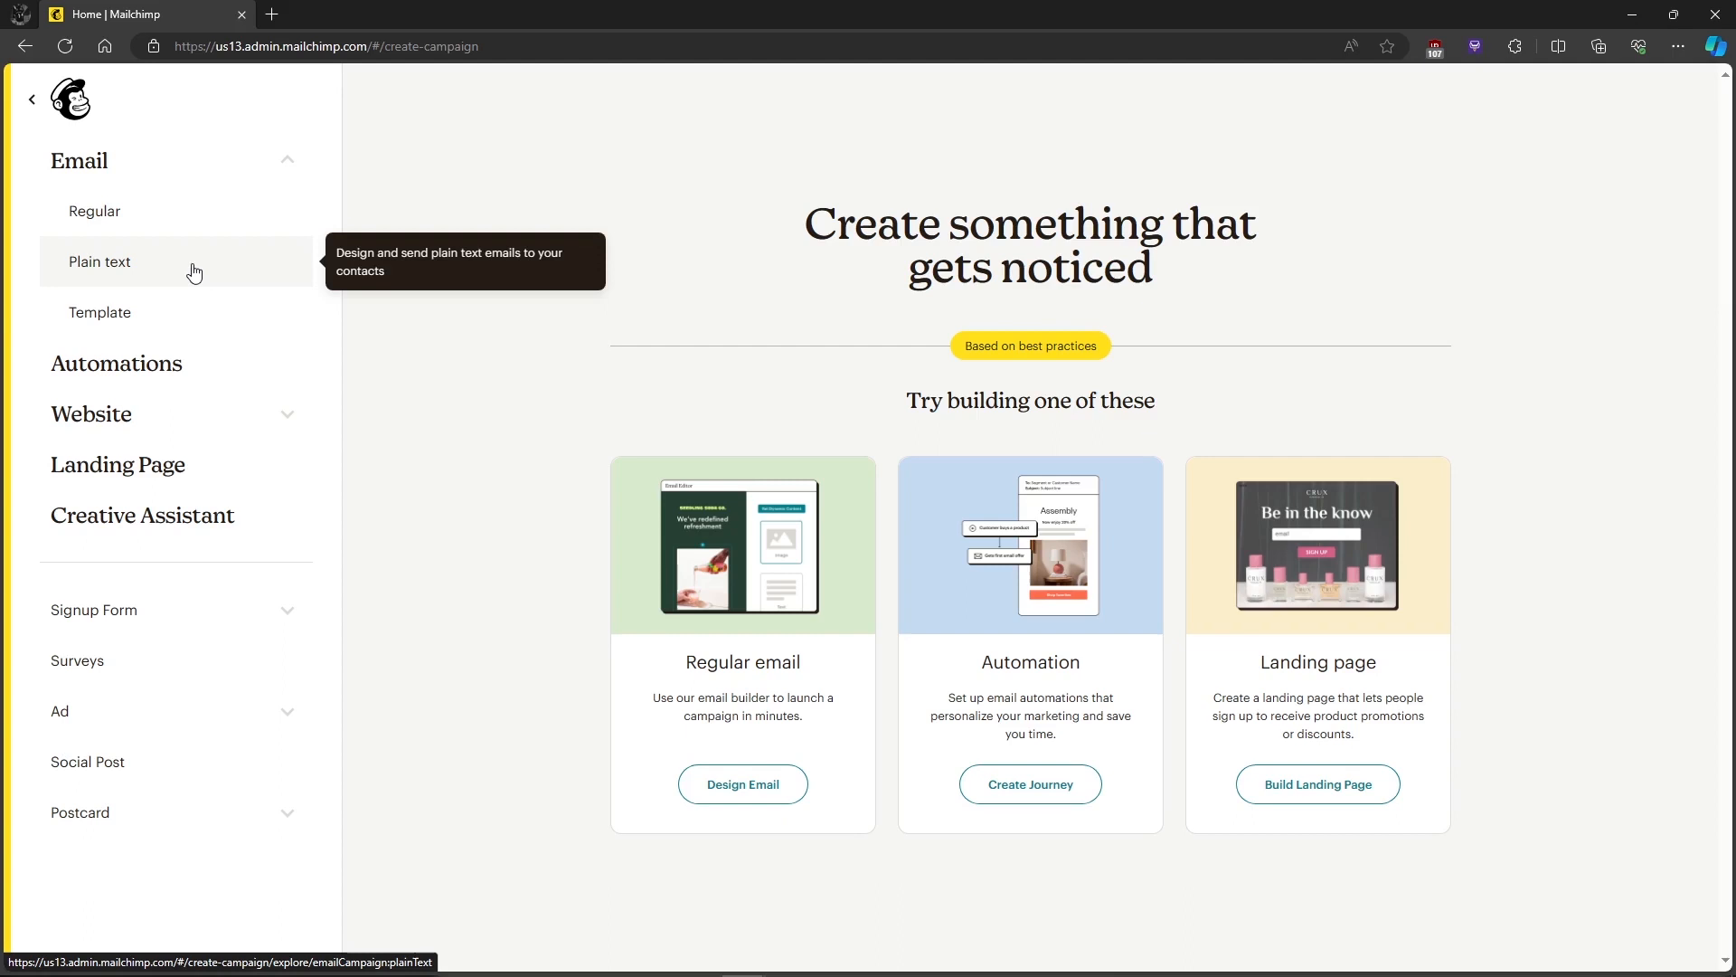
- Begin a plain-text email with the internal name 'sample'
left_click(99, 261)
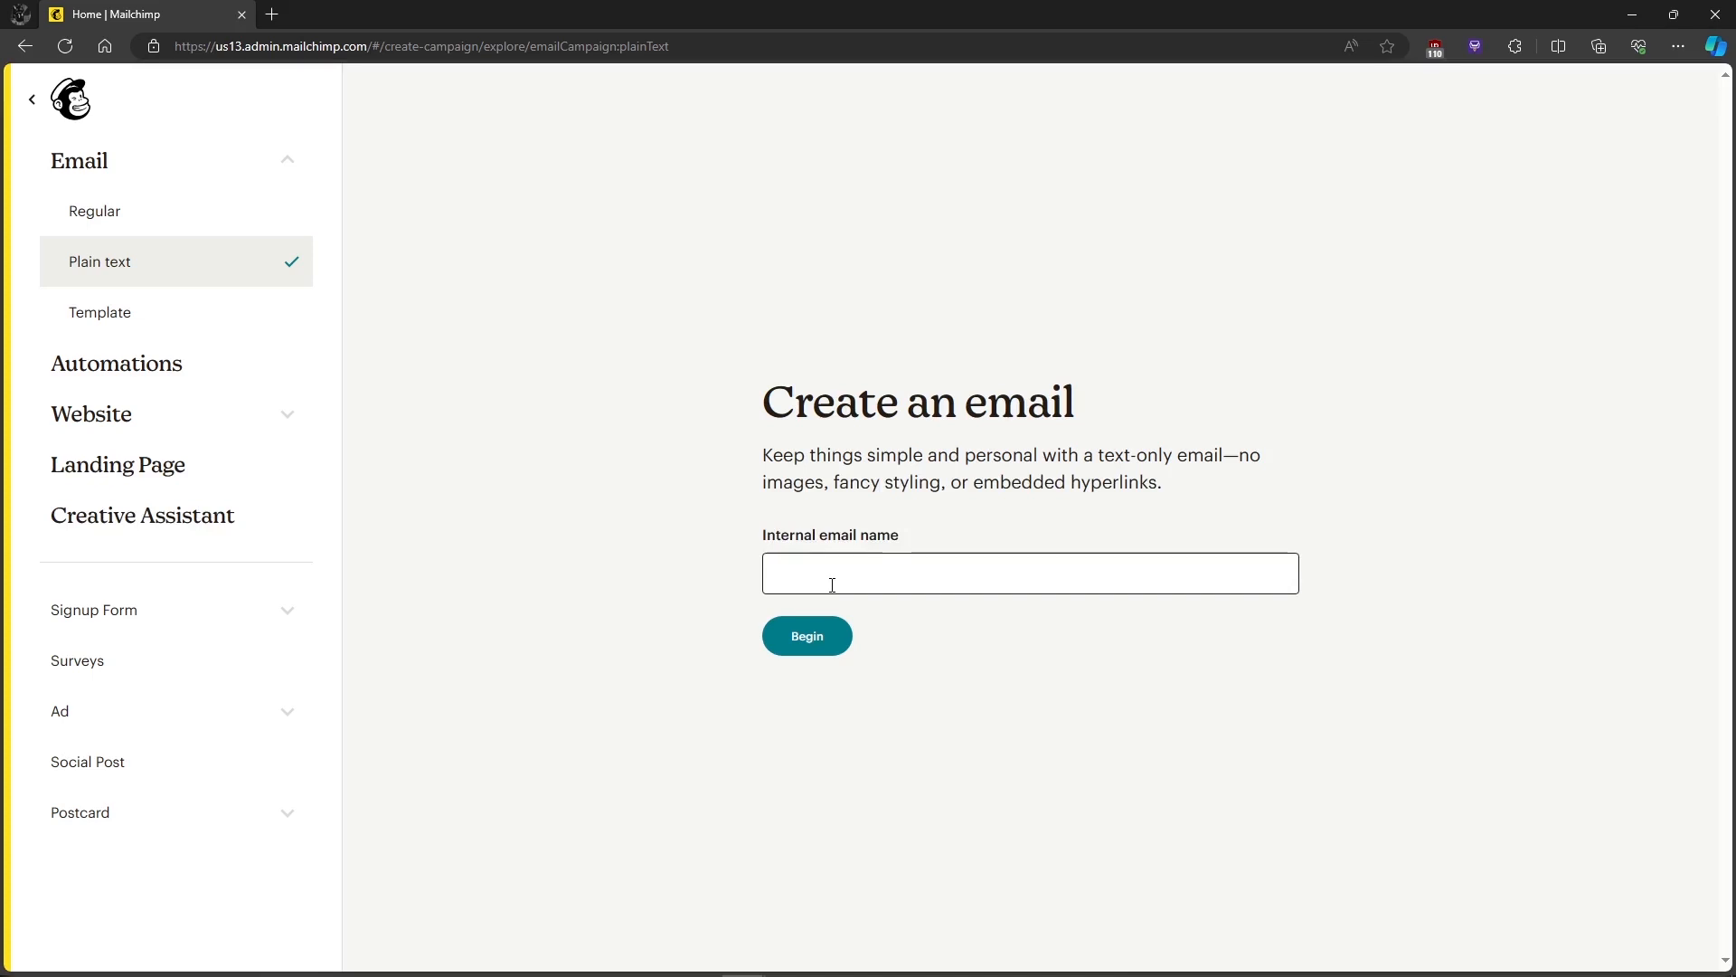
type("sample")
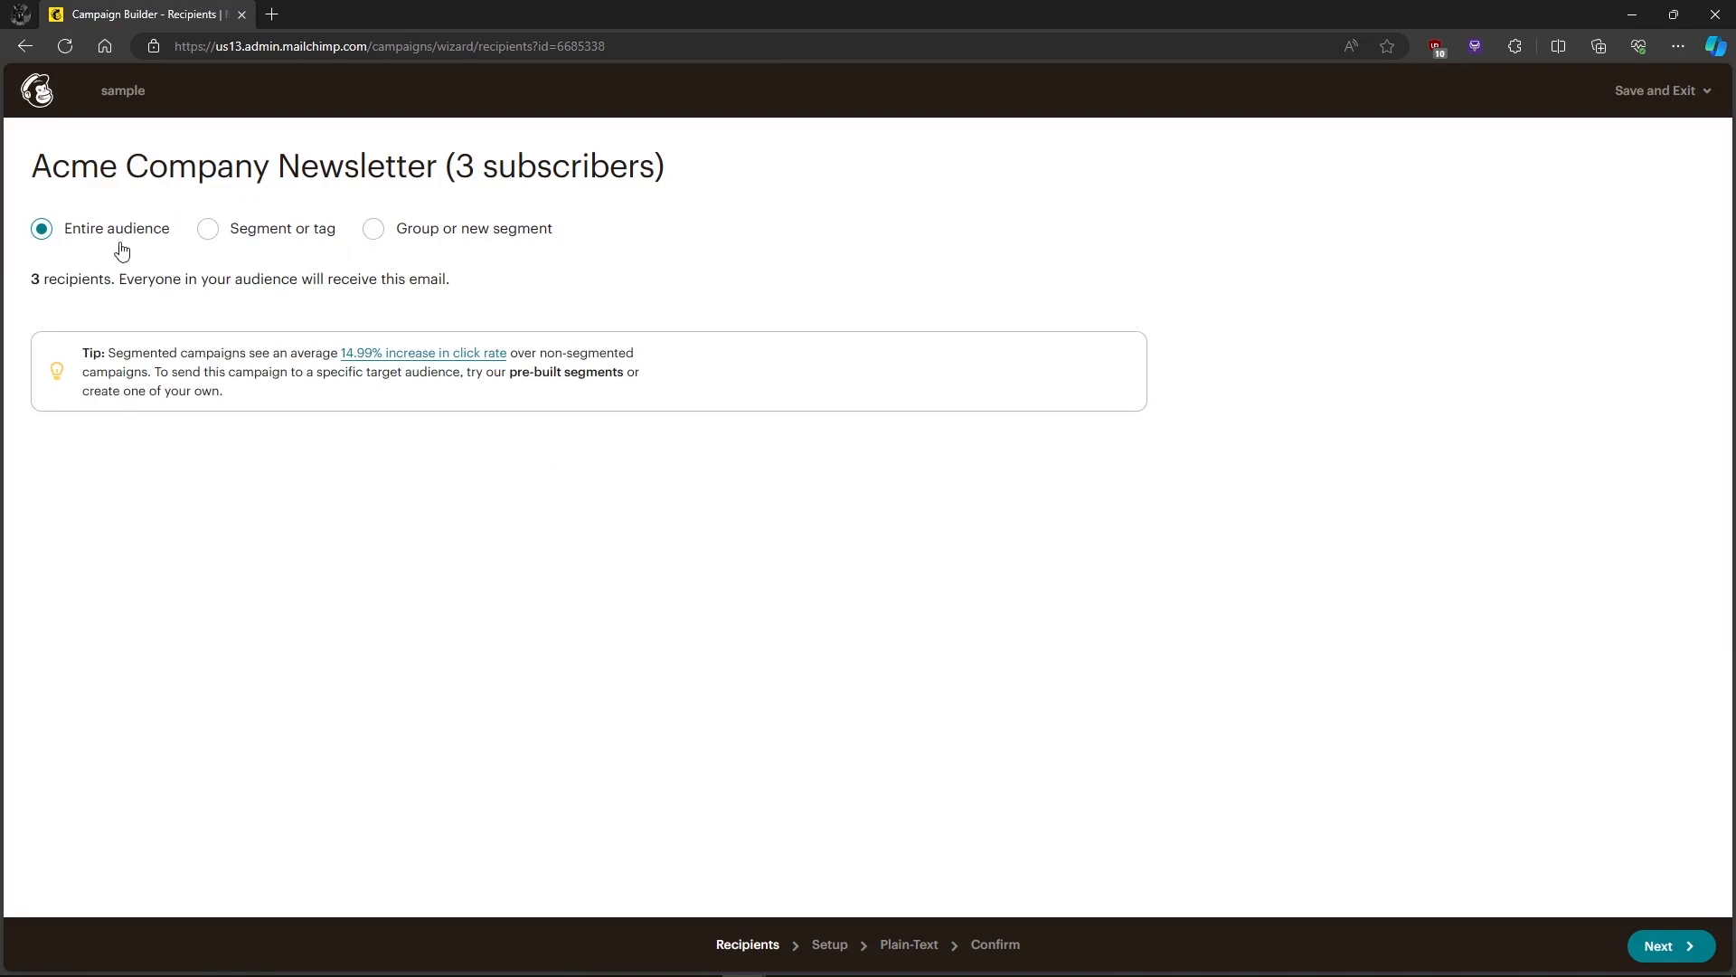
mouse_move(506, 248)
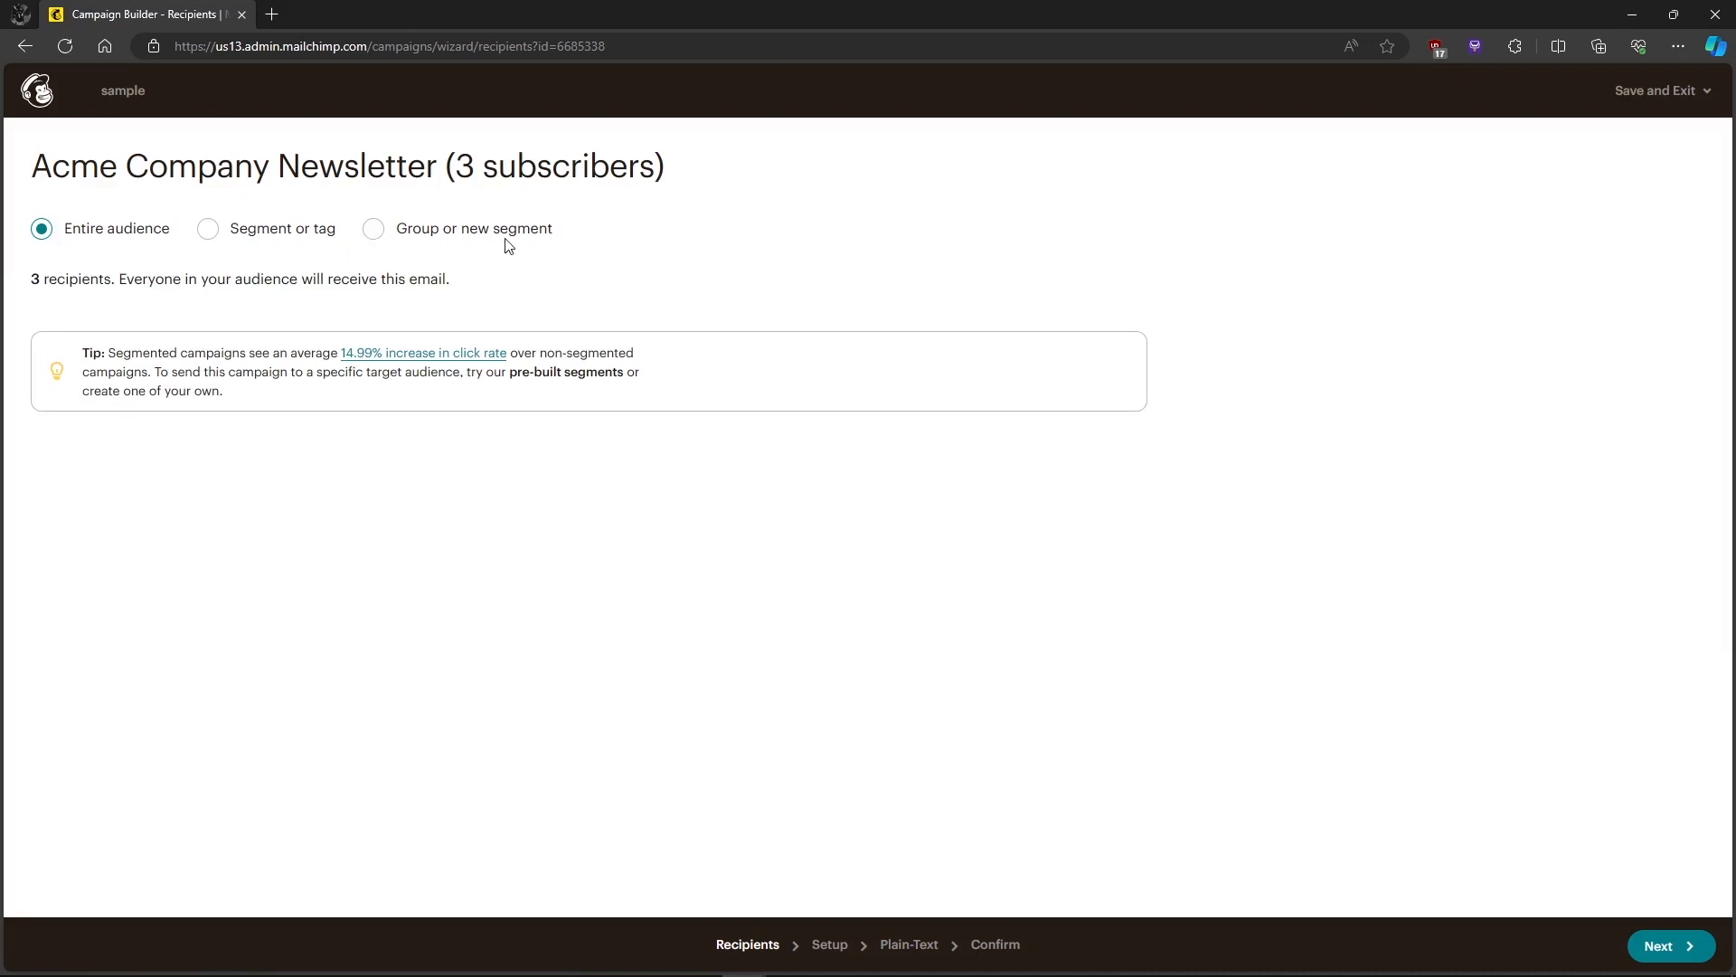
mouse_move(972, 604)
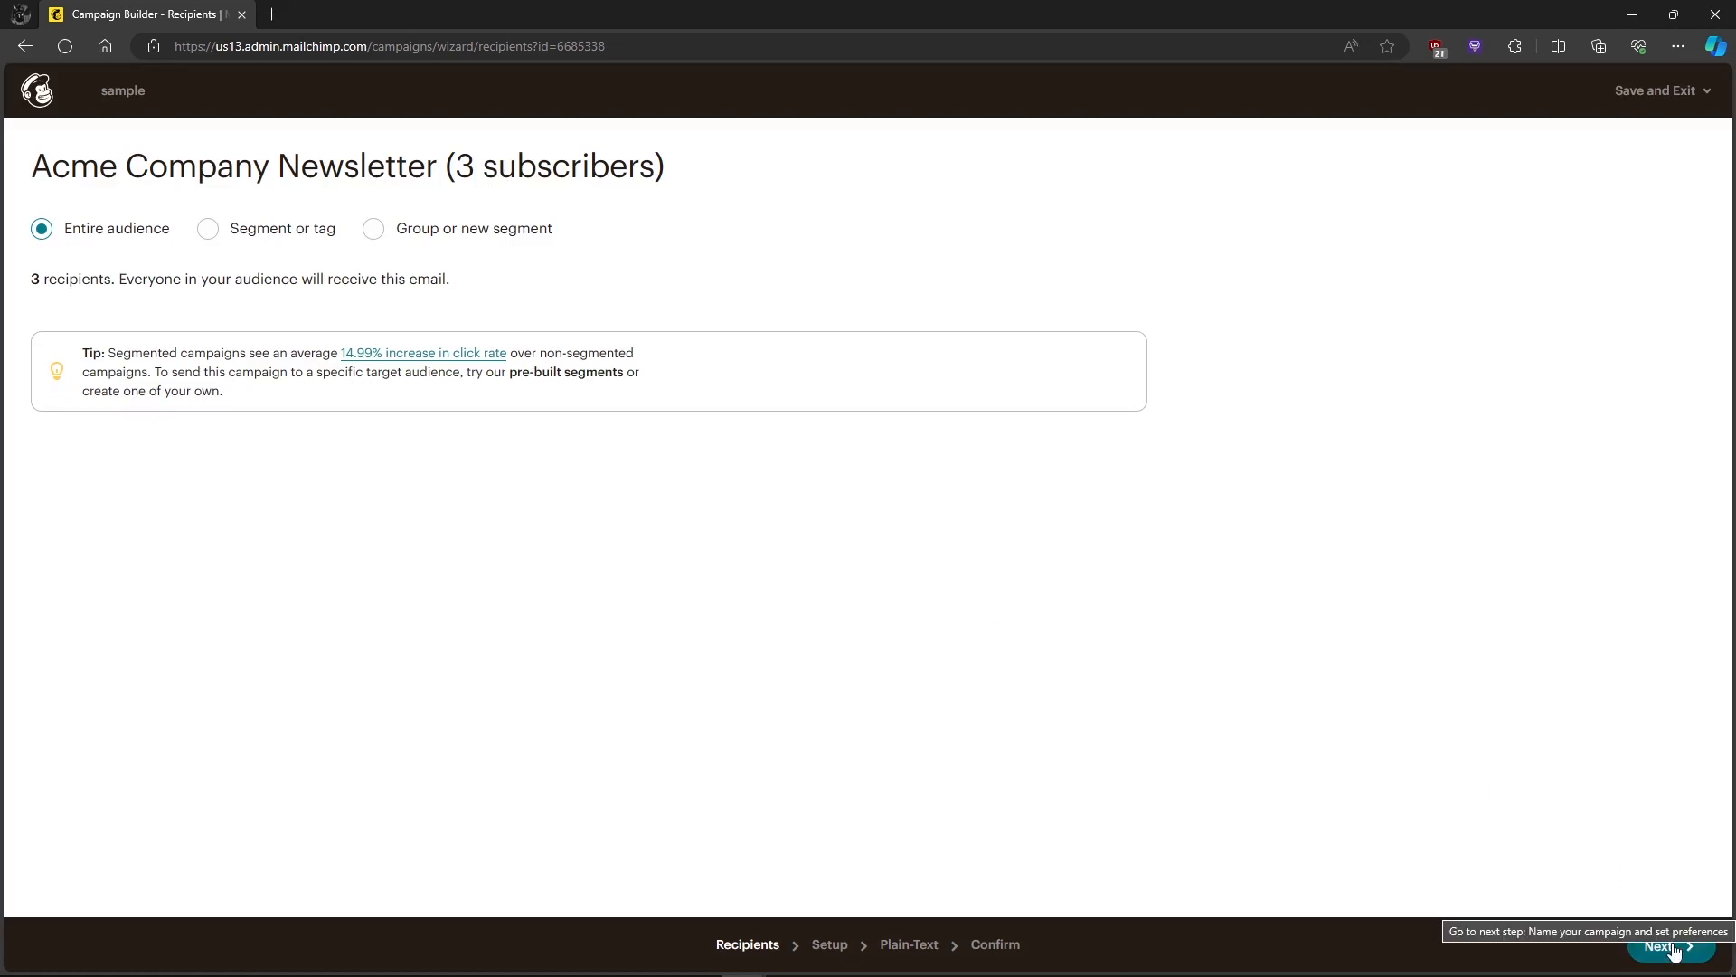
- Keep the entire Acme Company Newsletter audience and advance to campaign setup
left_click(1672, 948)
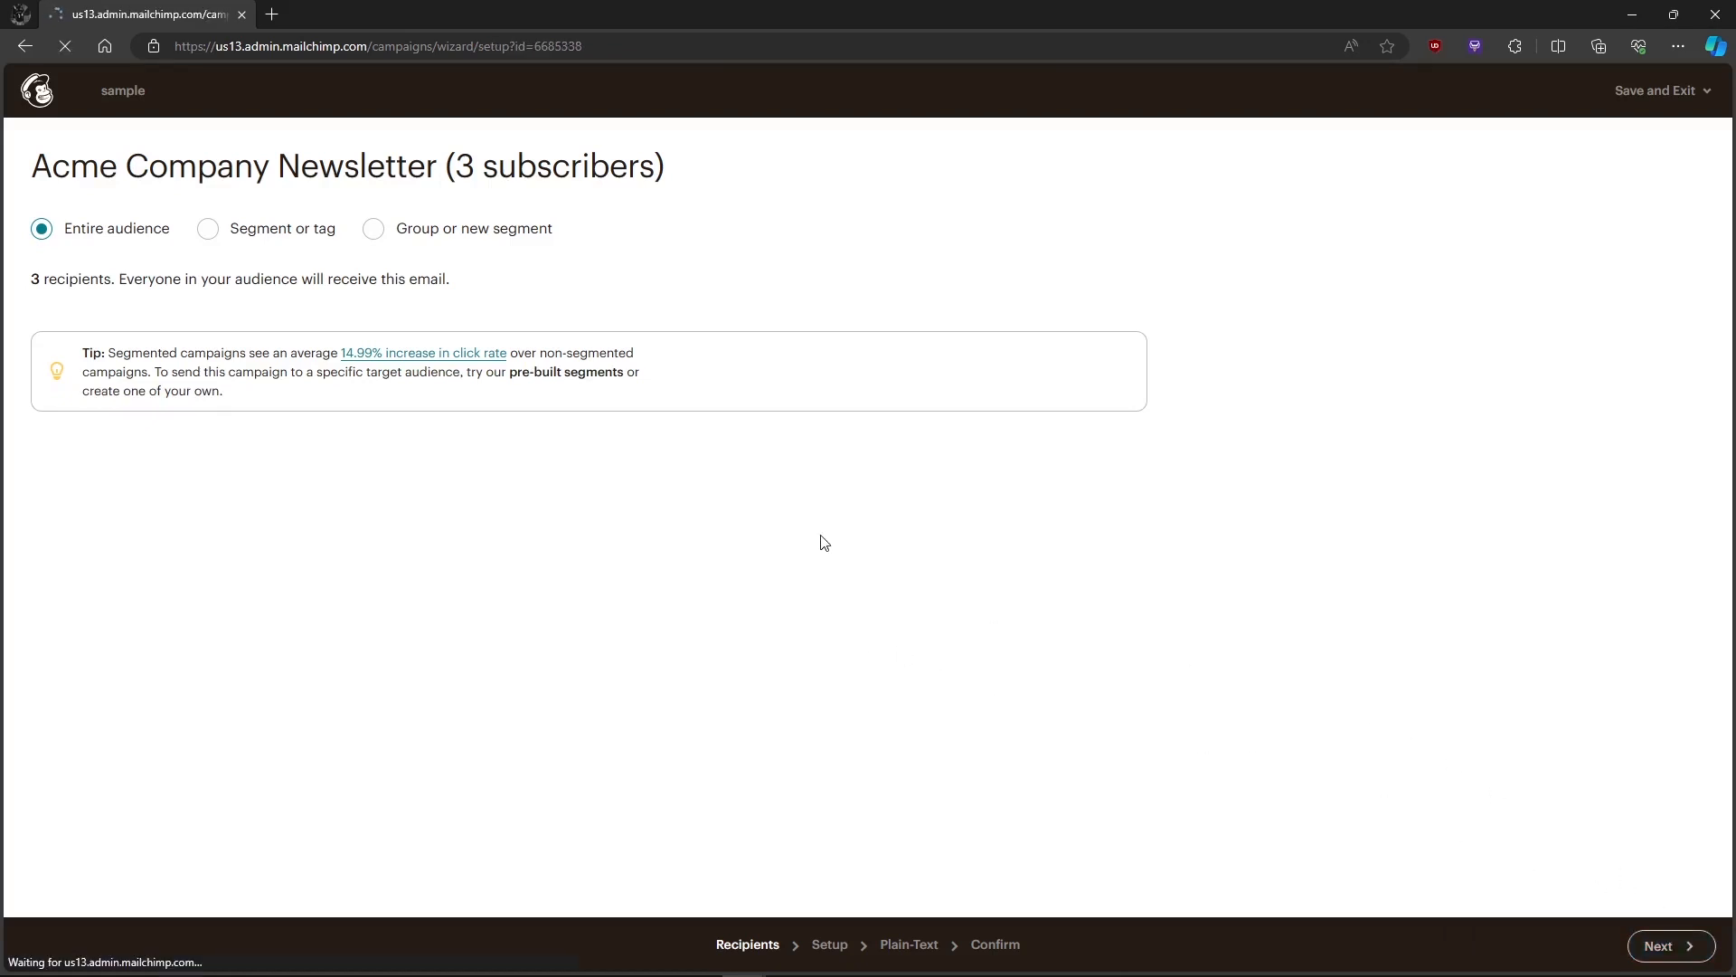
left_click(1671, 946)
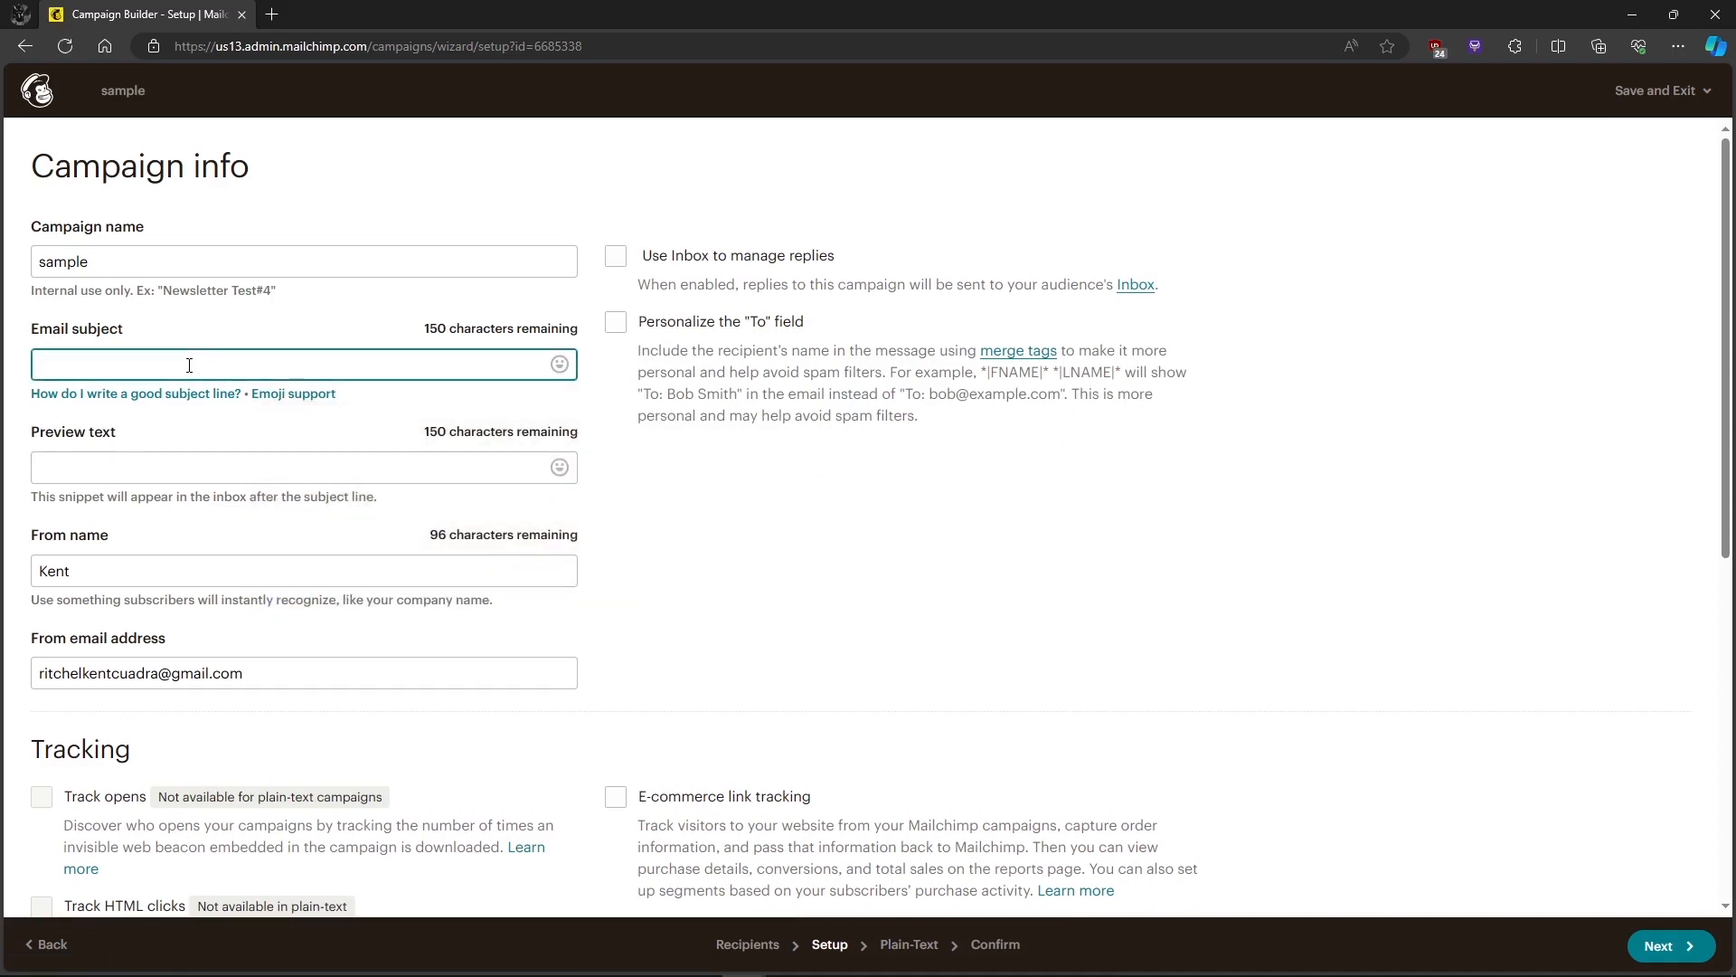
- Set the email subject to 'plain text' and advance to the message content step
type("plain text")
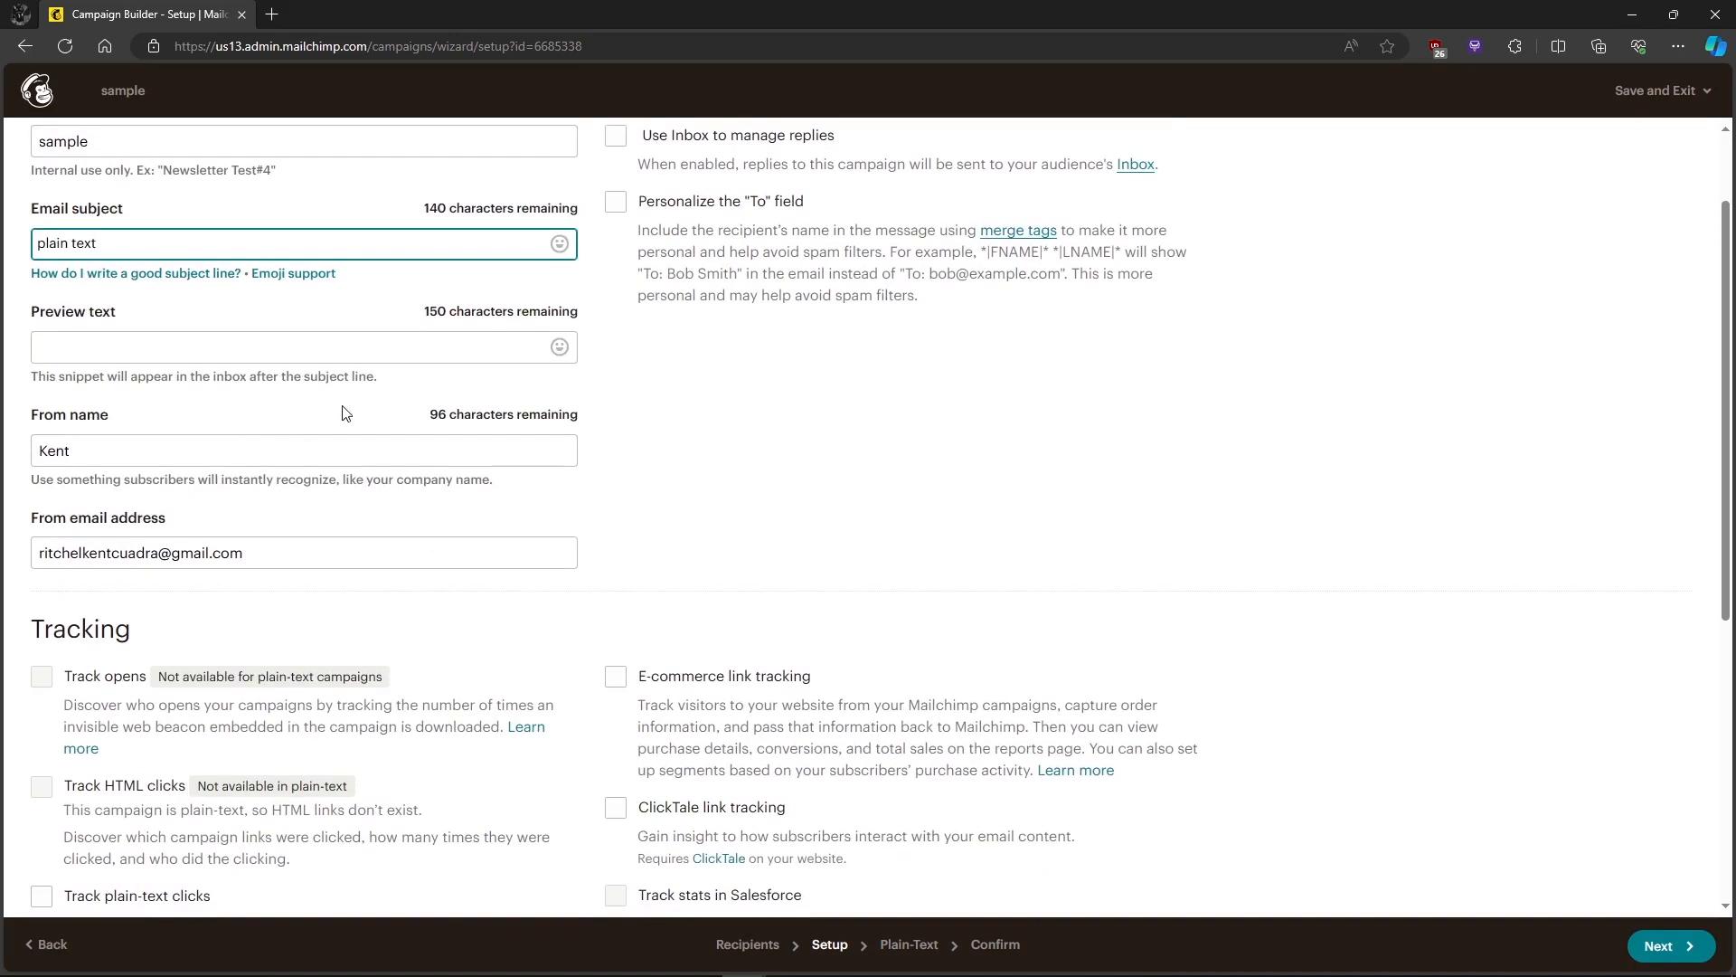
scroll("down", 3)
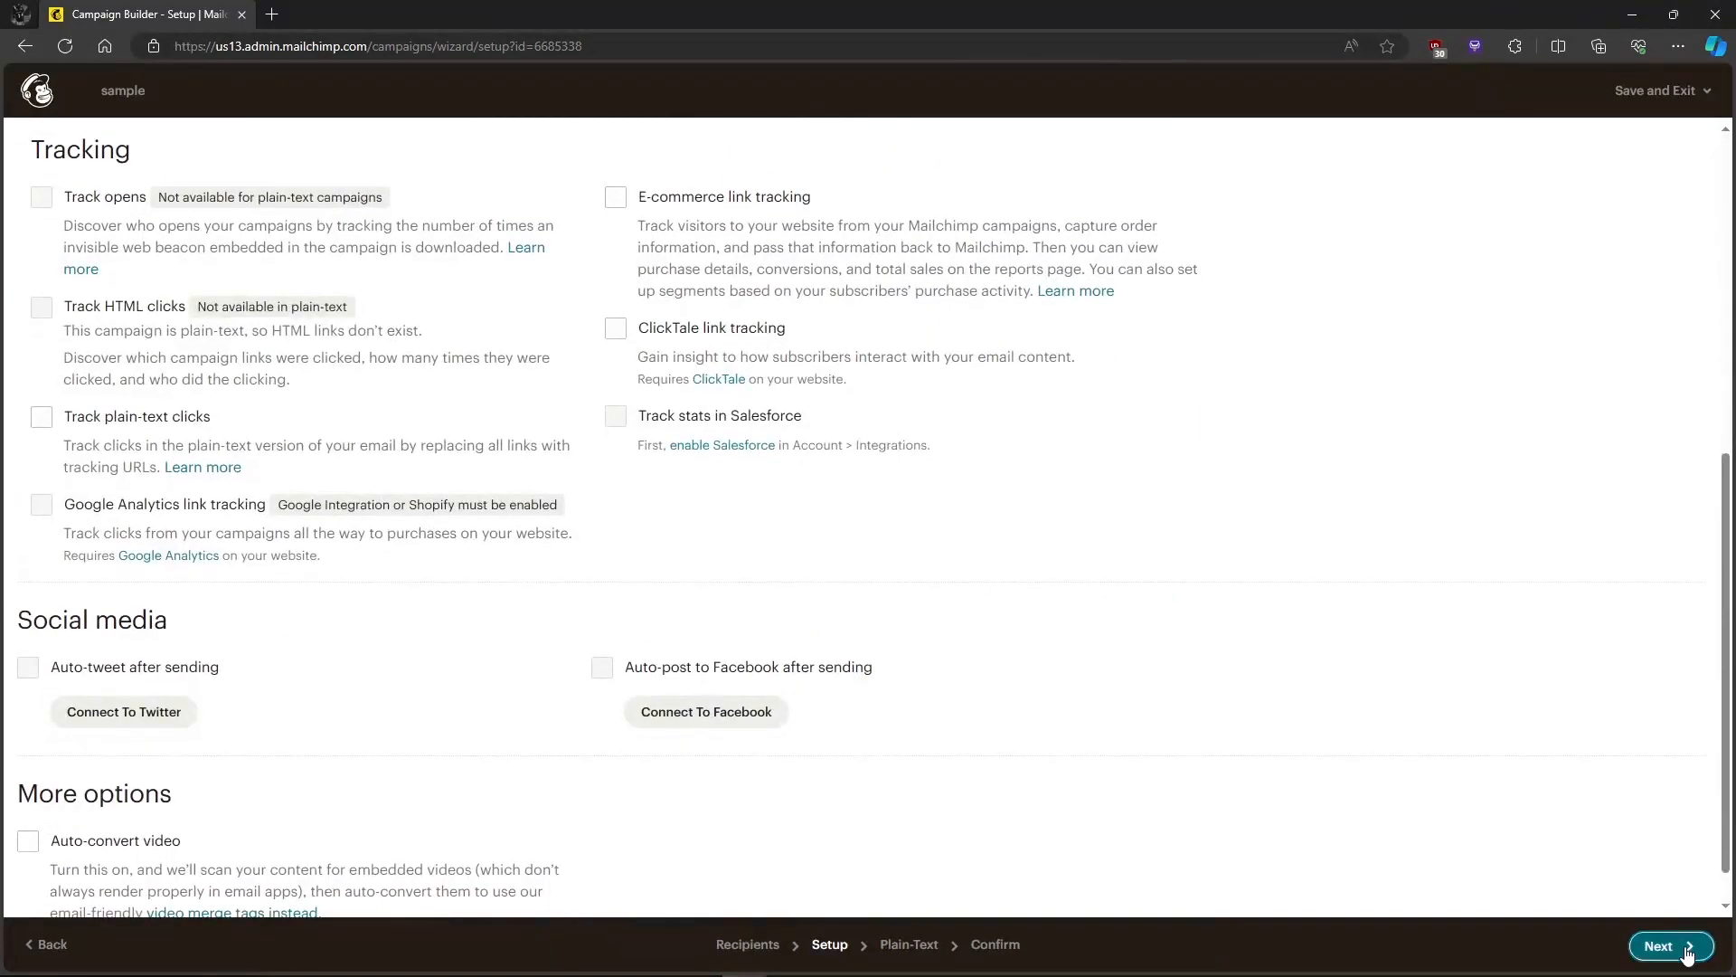
left_click(1671, 946)
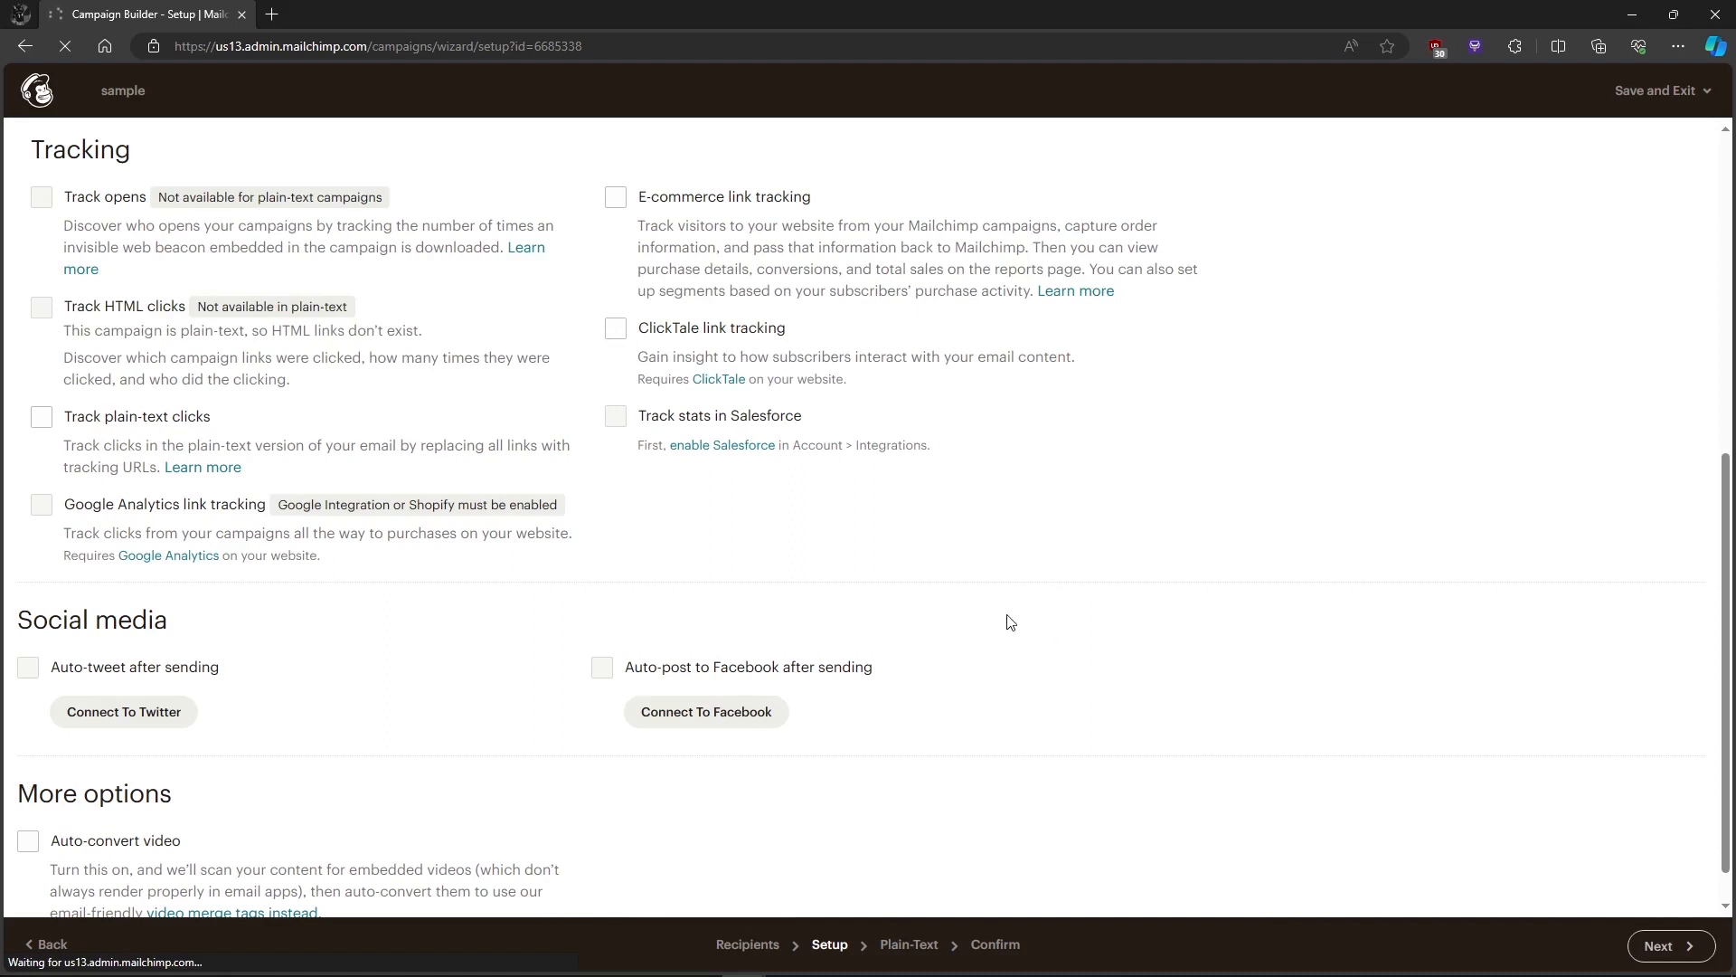
left_click(1671, 946)
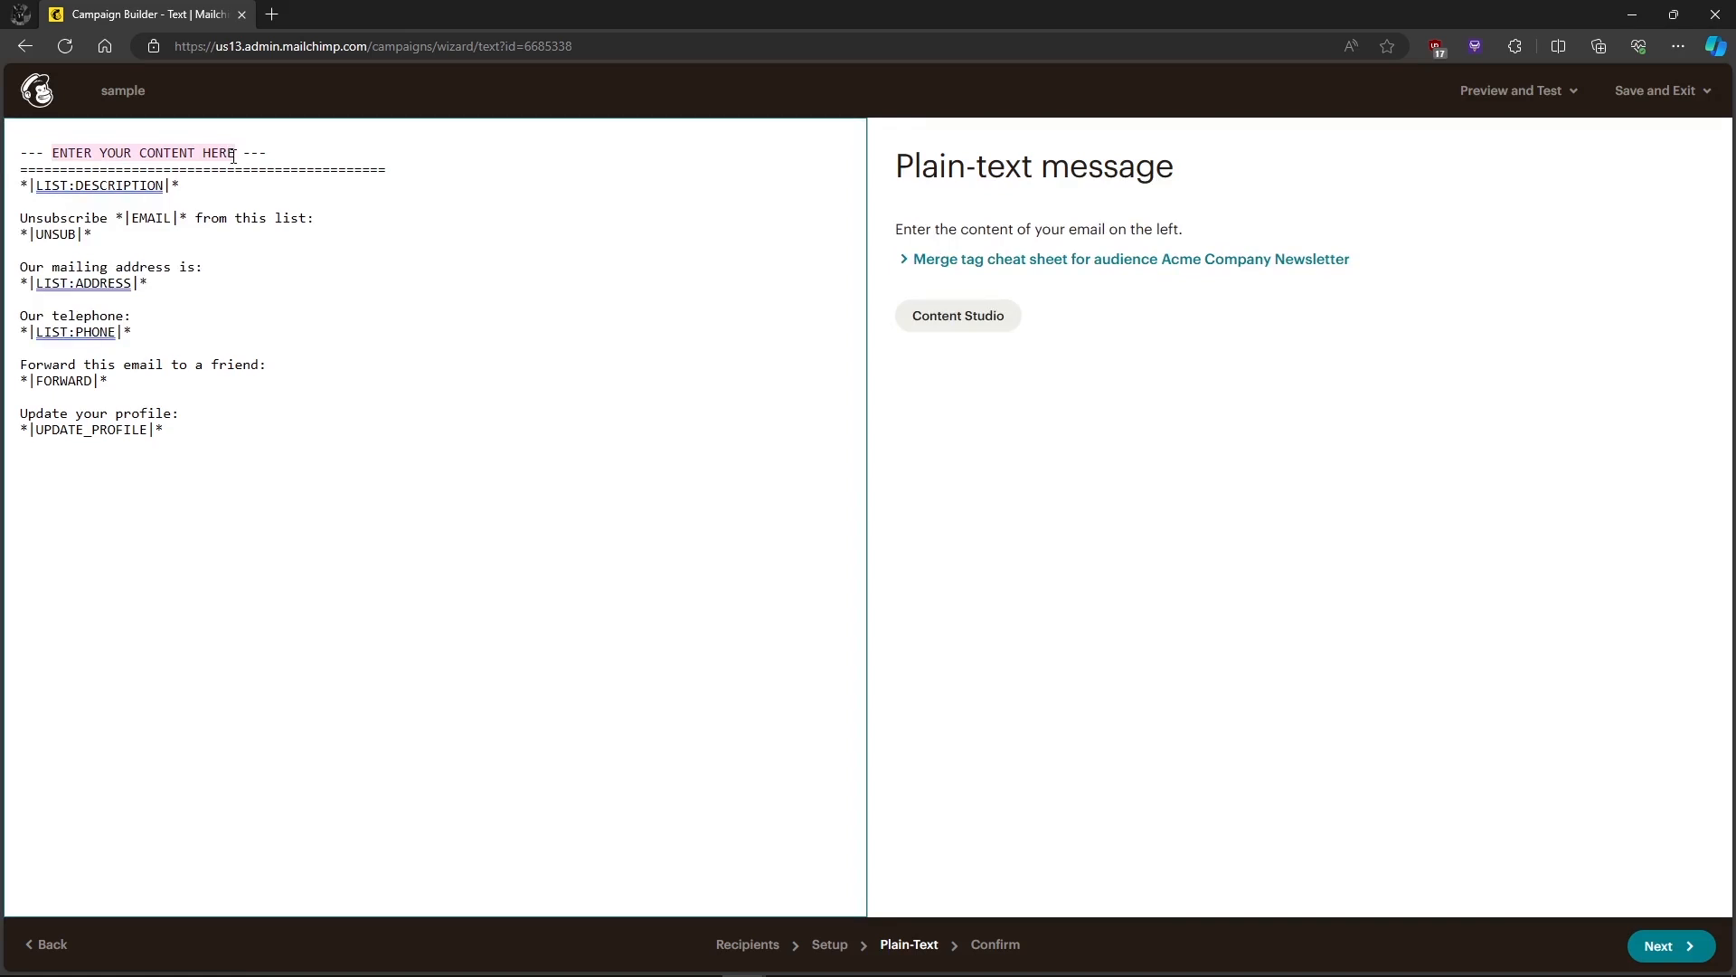
- Replace the placeholder with 'Hello, thank you for subscribing' and advance to the Confirm page
type("Hello th ---")
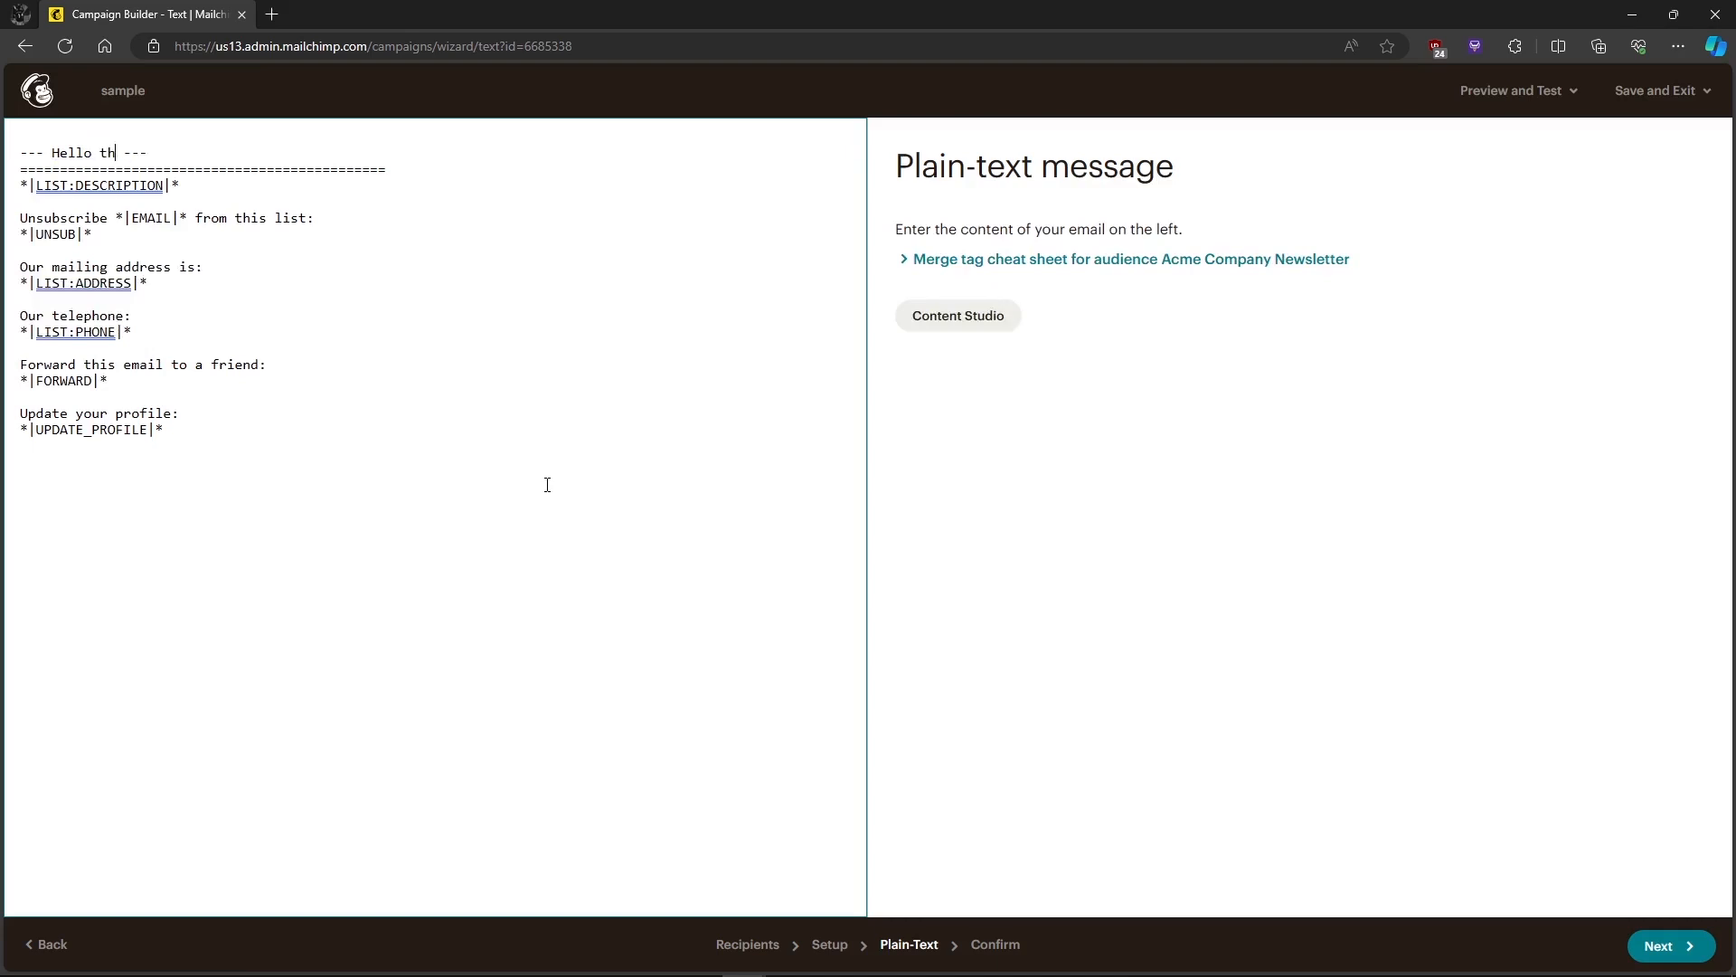
type("hank you for subscribing")
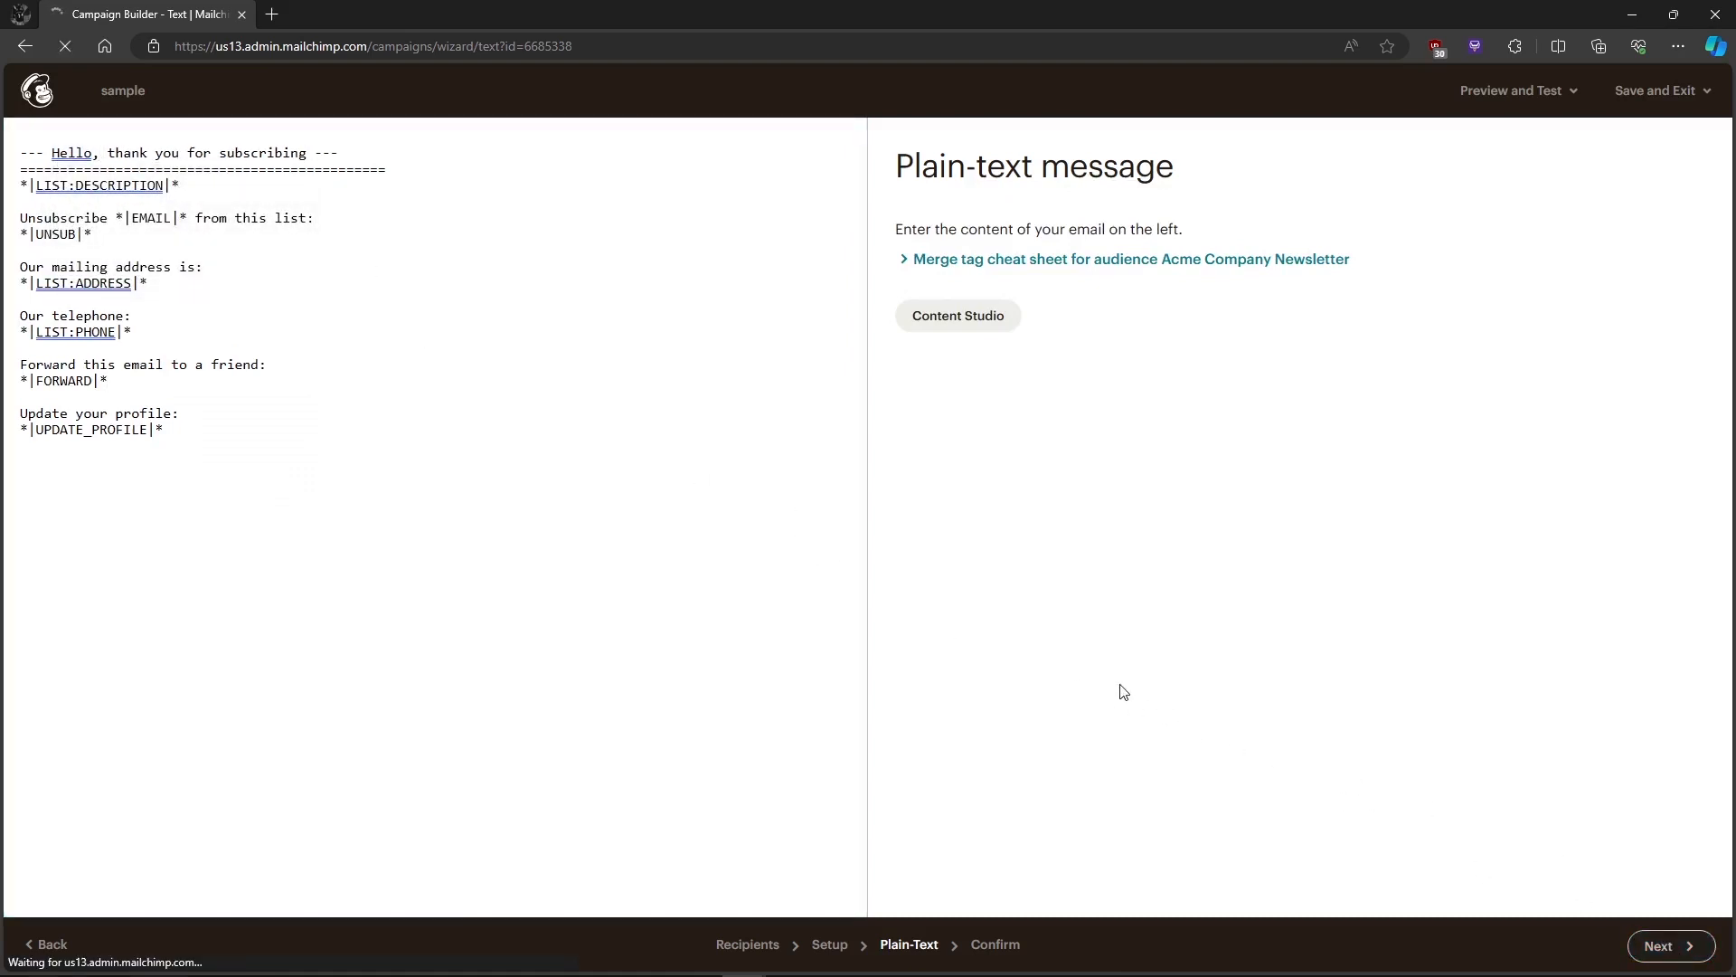
mouse_move(920, 635)
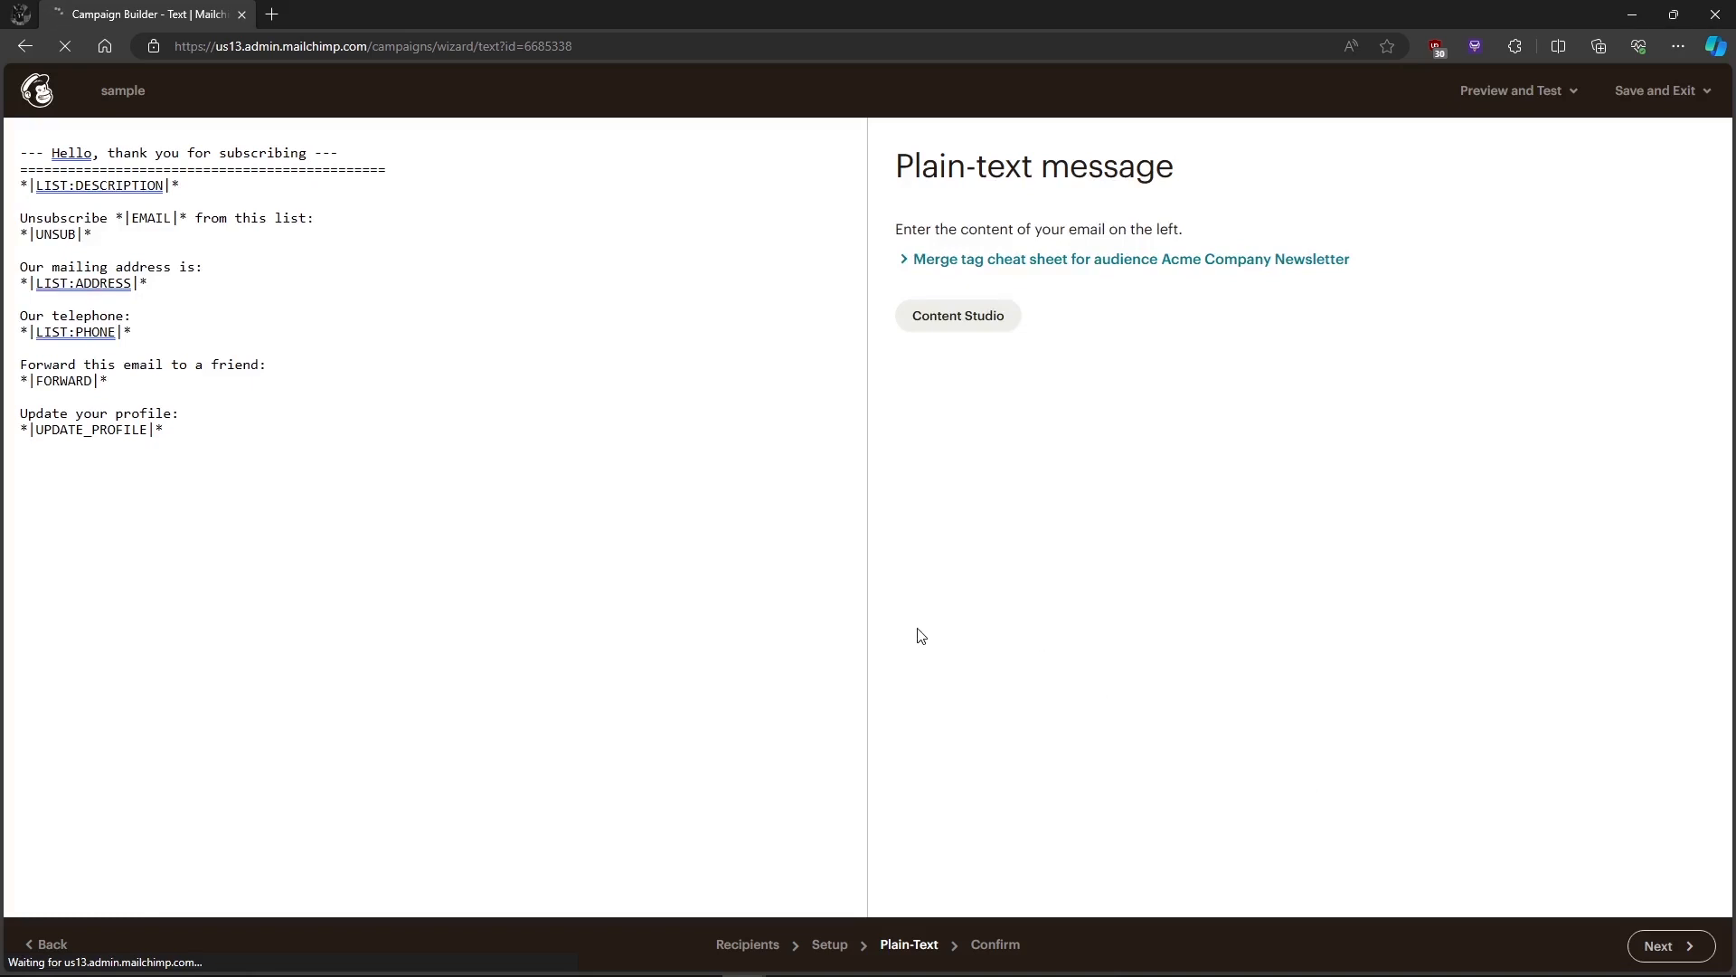
left_click(1671, 944)
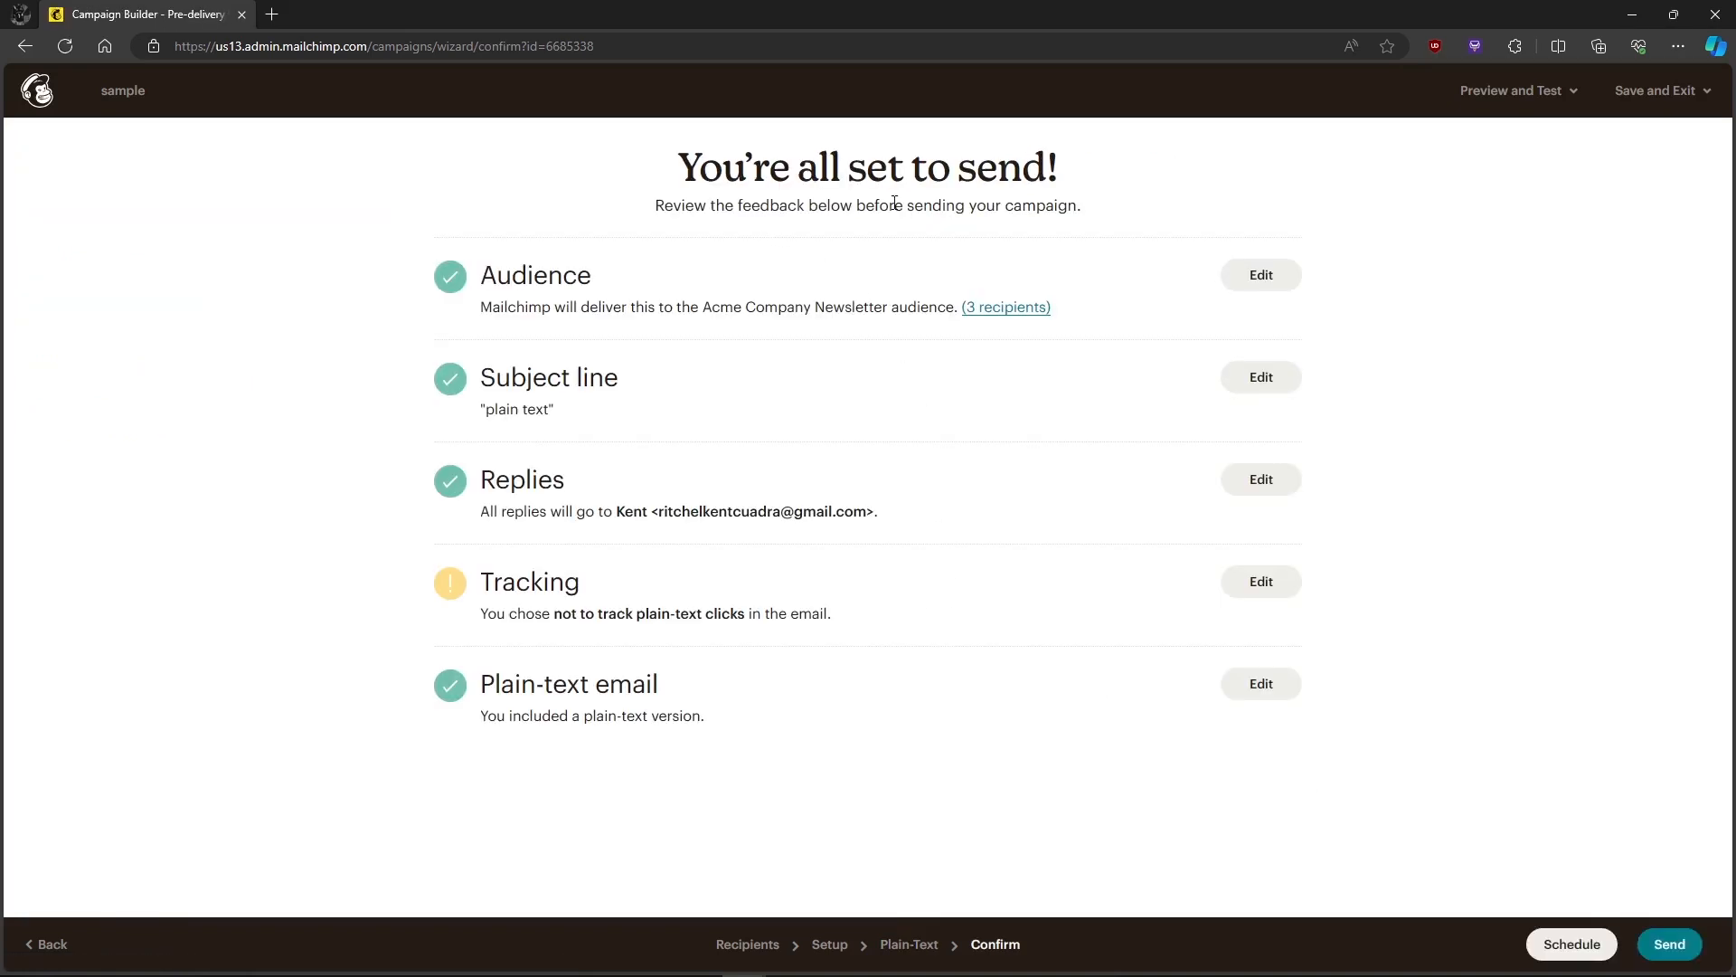
mouse_move(1034, 517)
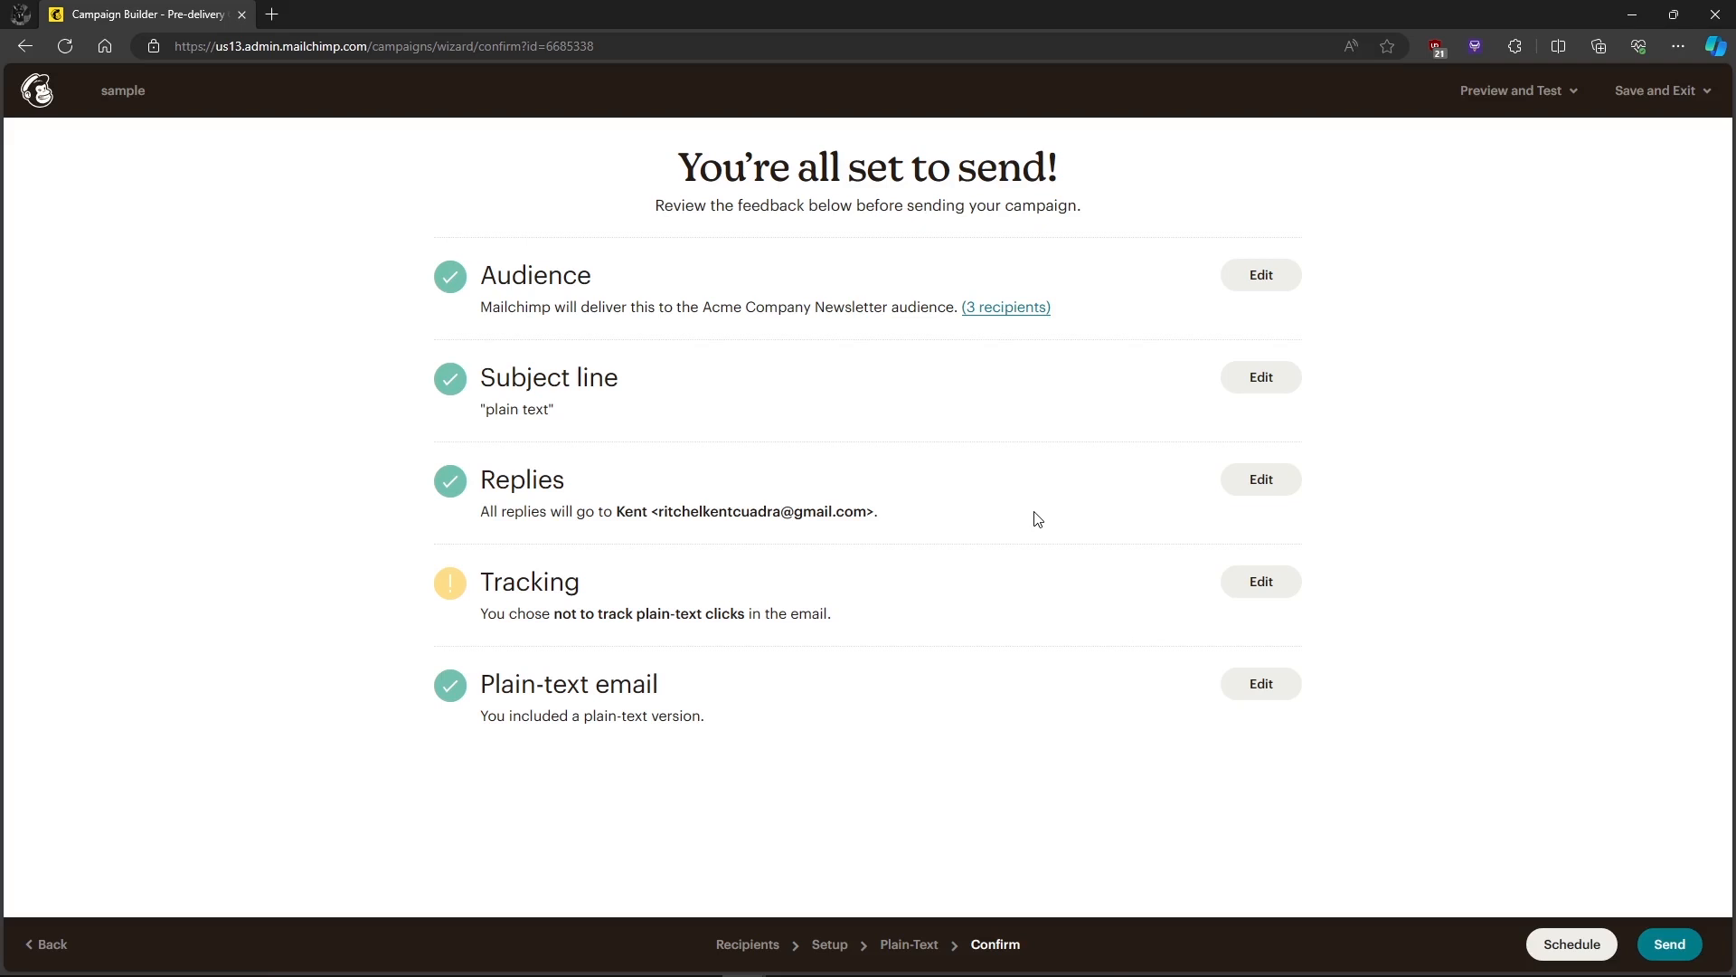